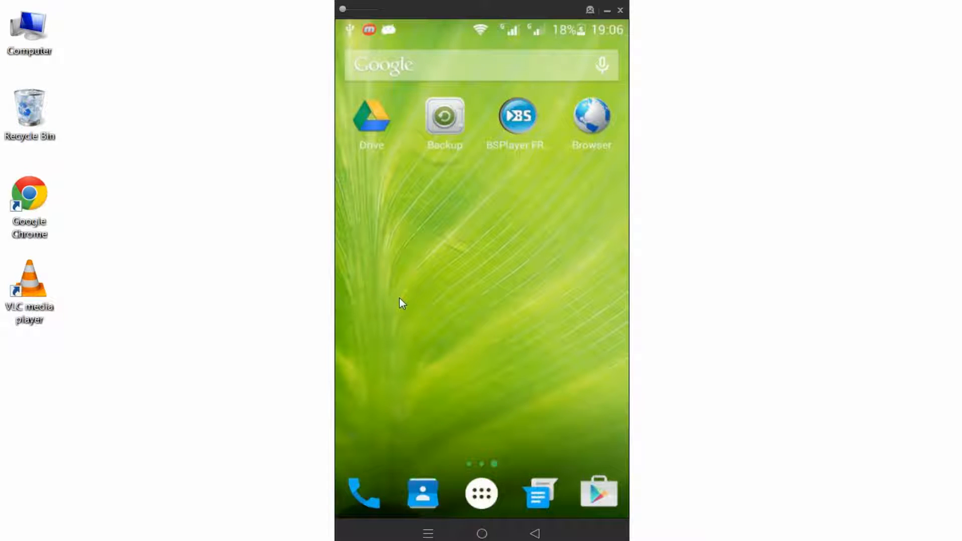
mouse_move(442, 308)
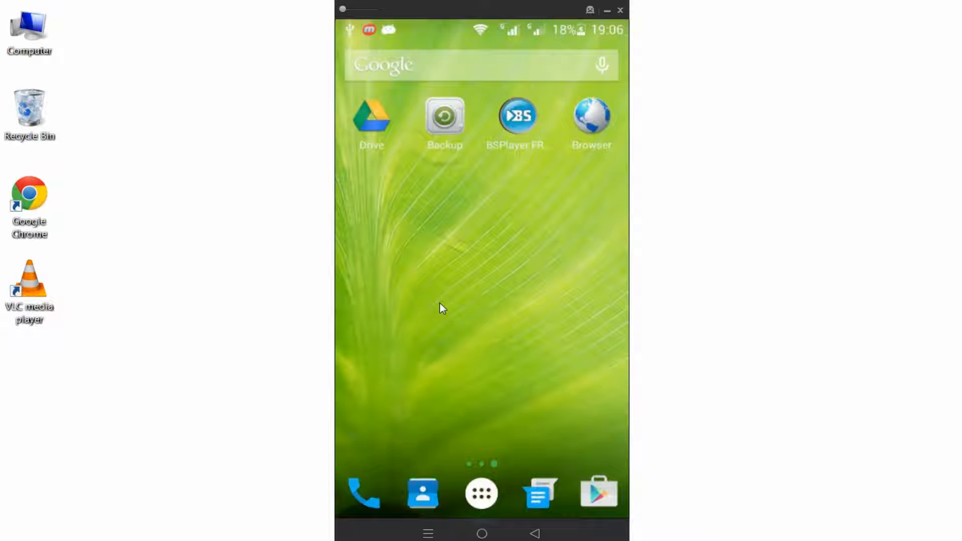
Swipe the home screen to the page with Mobizen, Facebook and Camera.
scroll("left", 3)
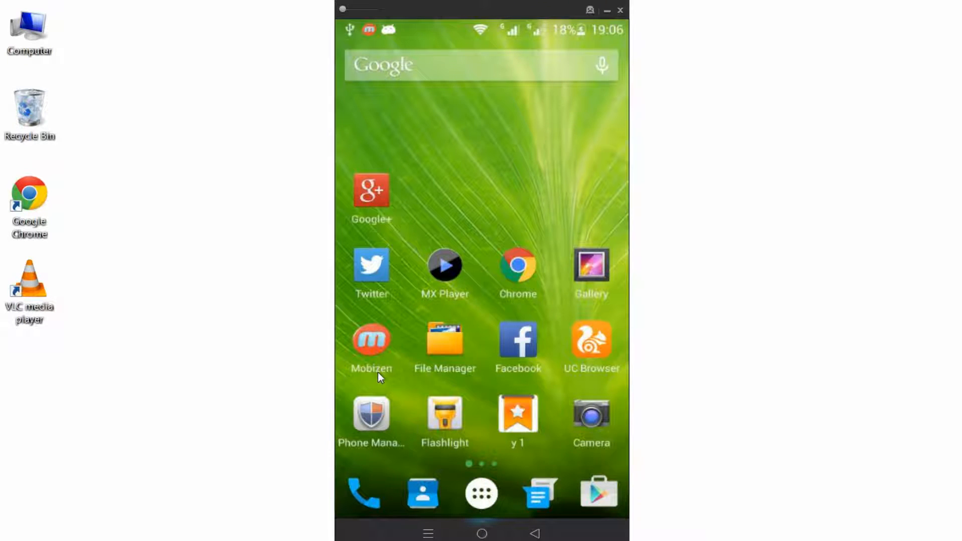
mouse_move(542, 454)
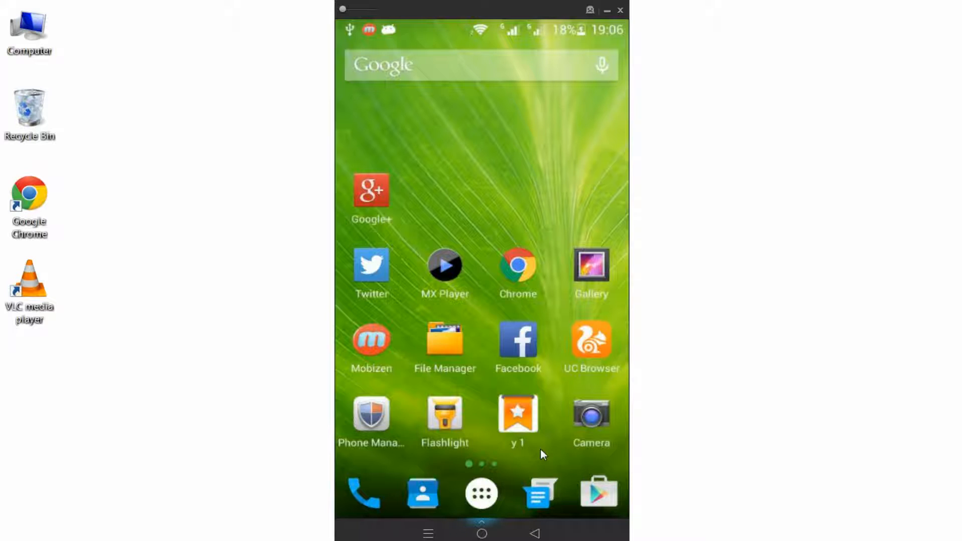
mouse_move(376, 362)
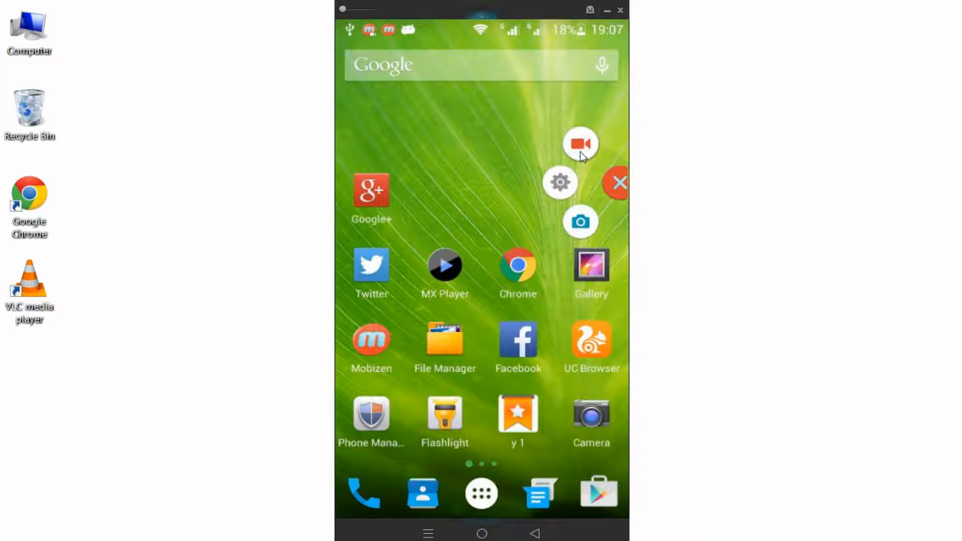
mouse_move(578, 160)
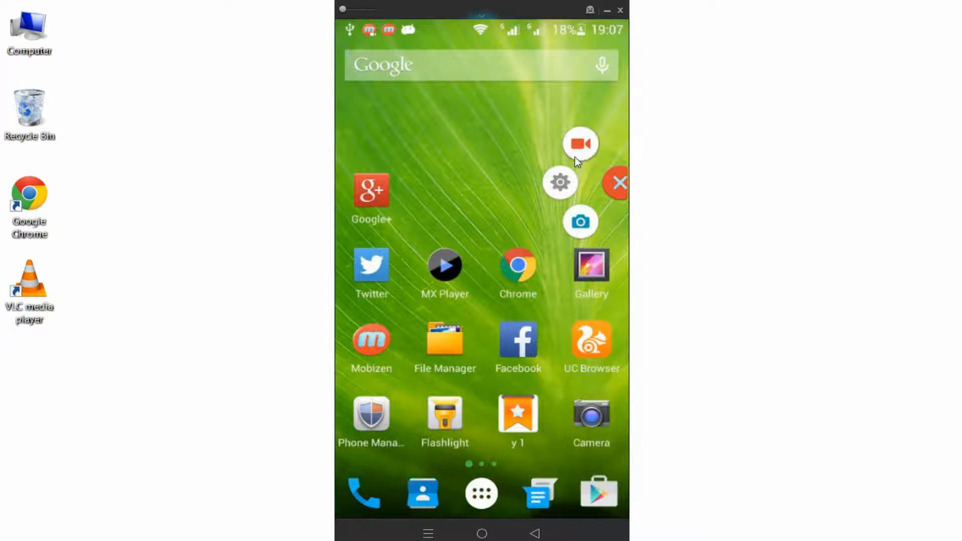
mouse_move(564, 187)
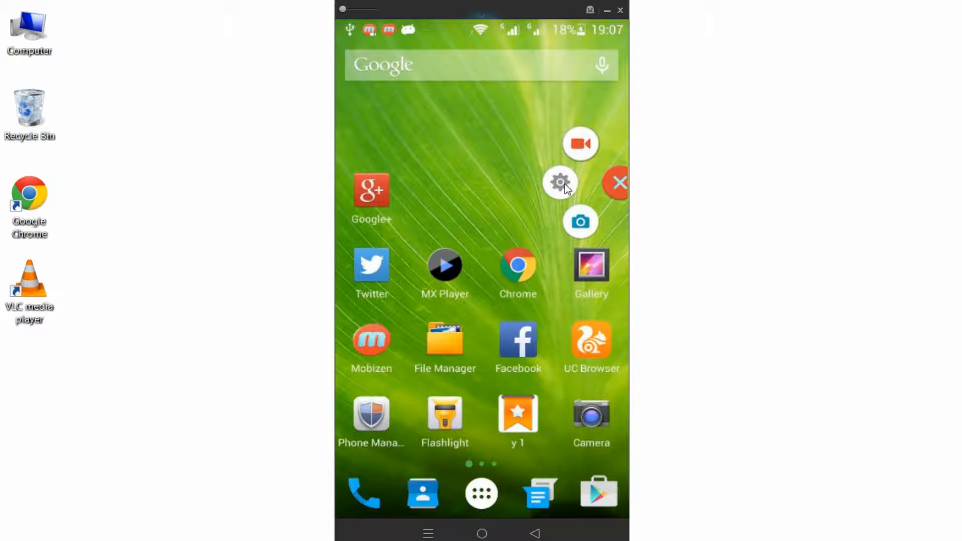
Set Mobizen's recording resolution to 720P in the recording preferences.
left_click(559, 182)
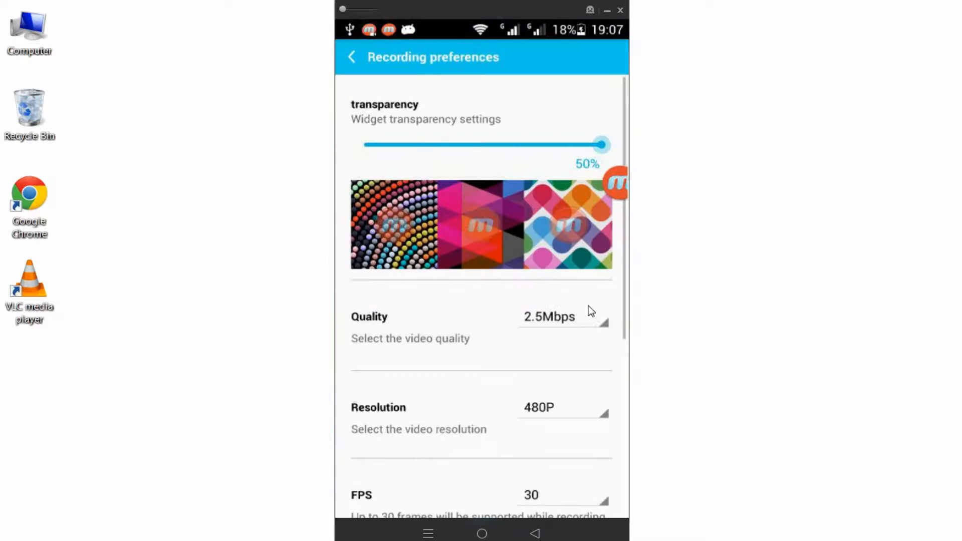
left_click(561, 407)
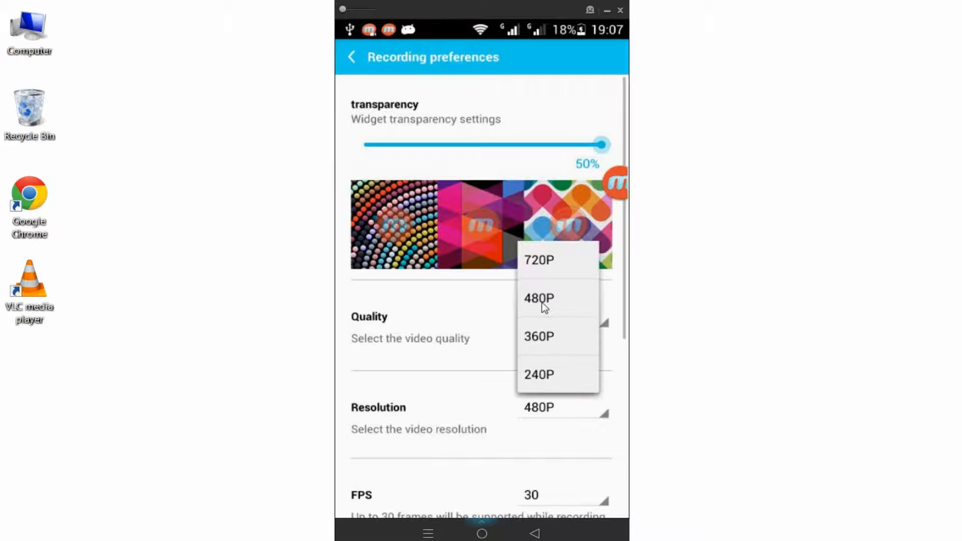
left_click(539, 259)
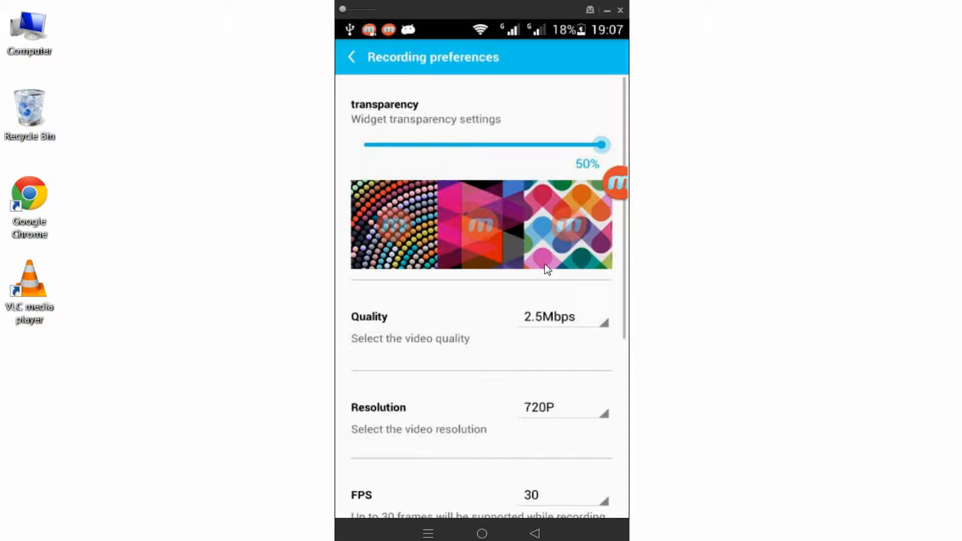
mouse_move(358, 282)
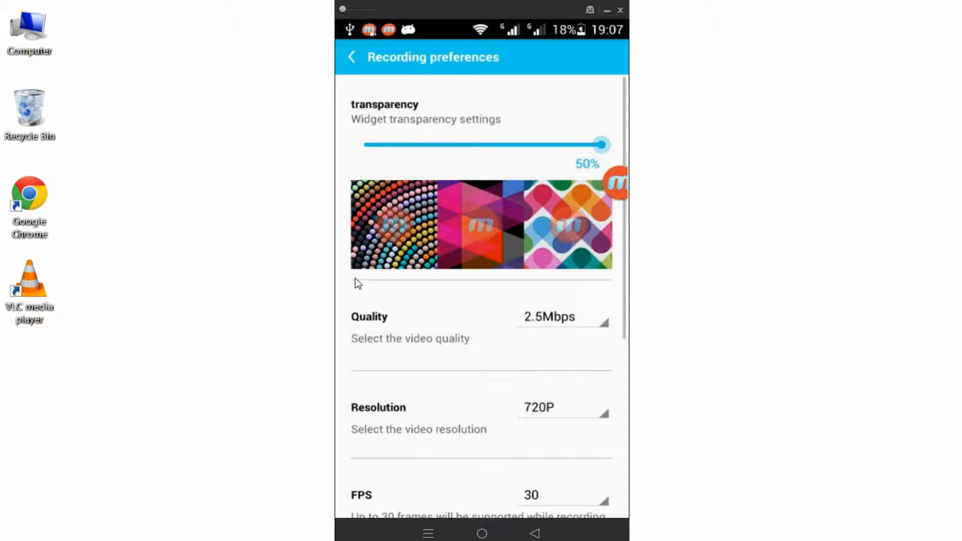